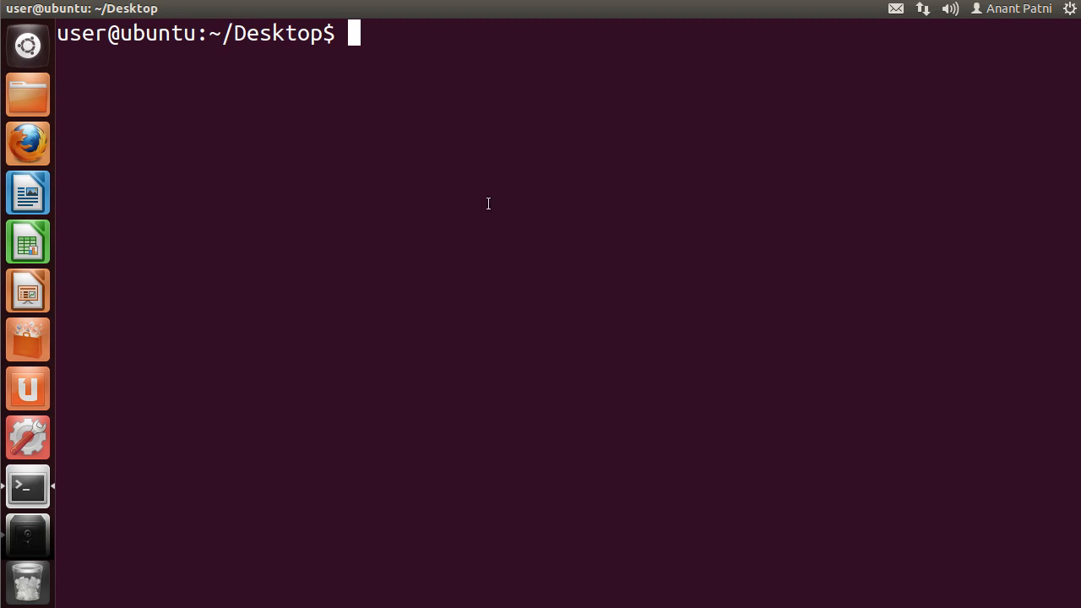
mouse_move(496, 199)
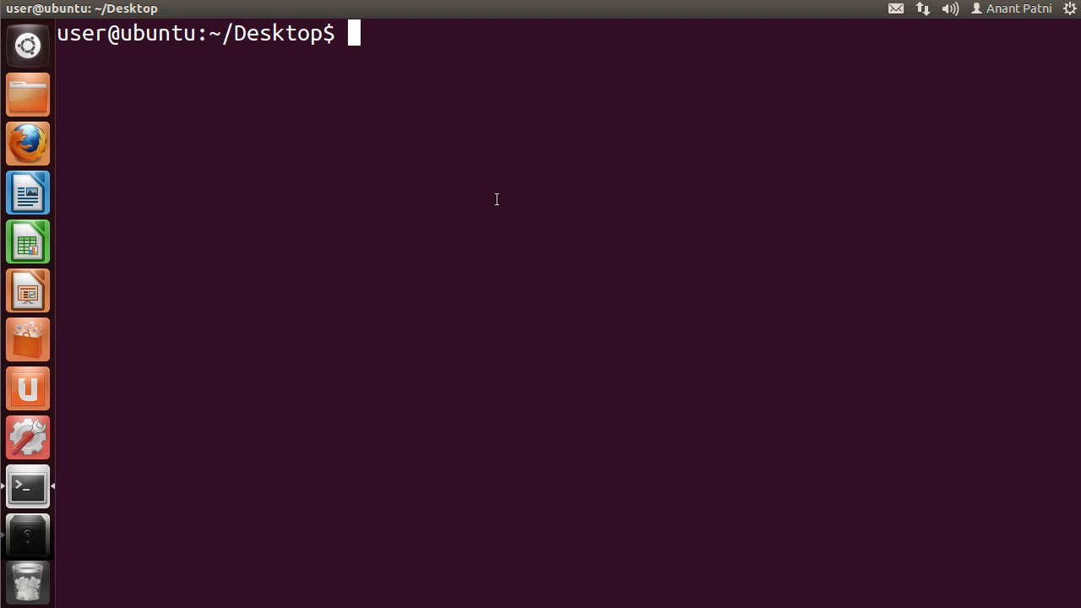
Step: Save the Desktop listing into file2 with ls > file2, and begin typing cat
text(ls)
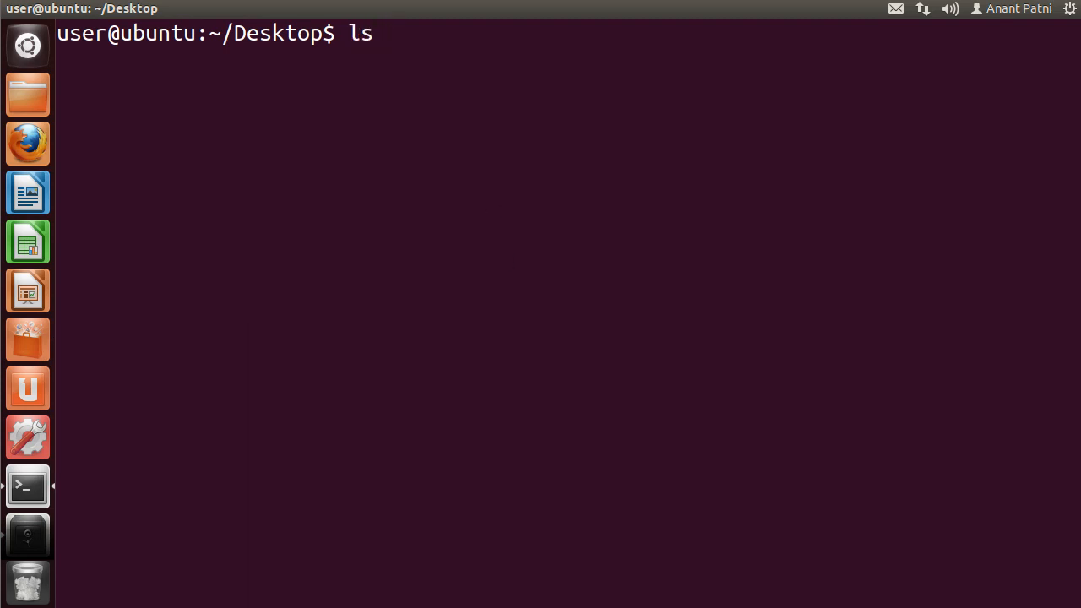
text(> fo;)
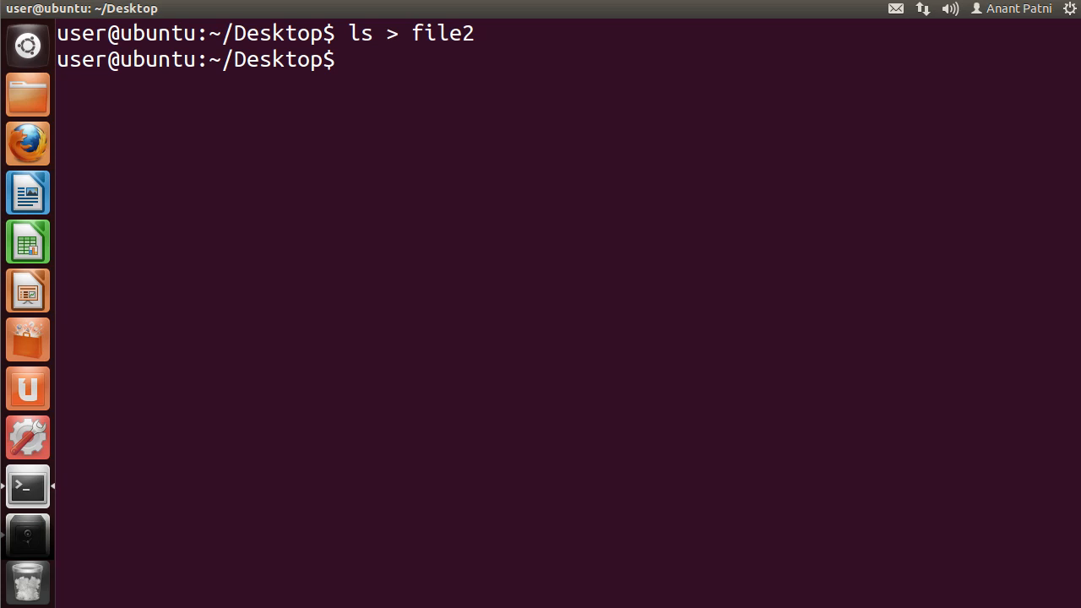
text(cat f)
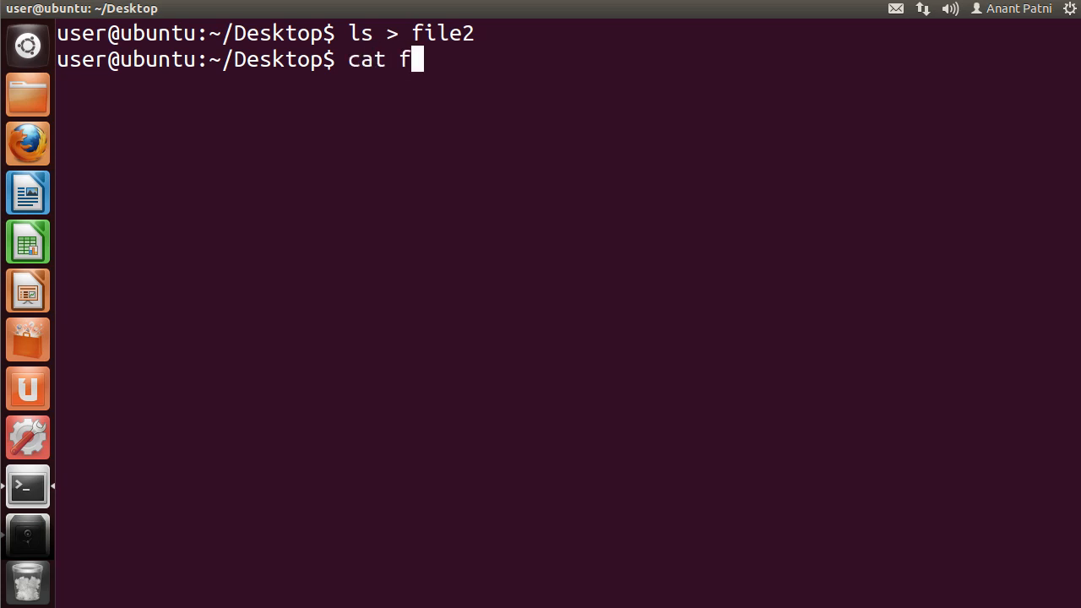
Step: Display file2's saved listing with cat, then run ls to compare entries
key(Return)
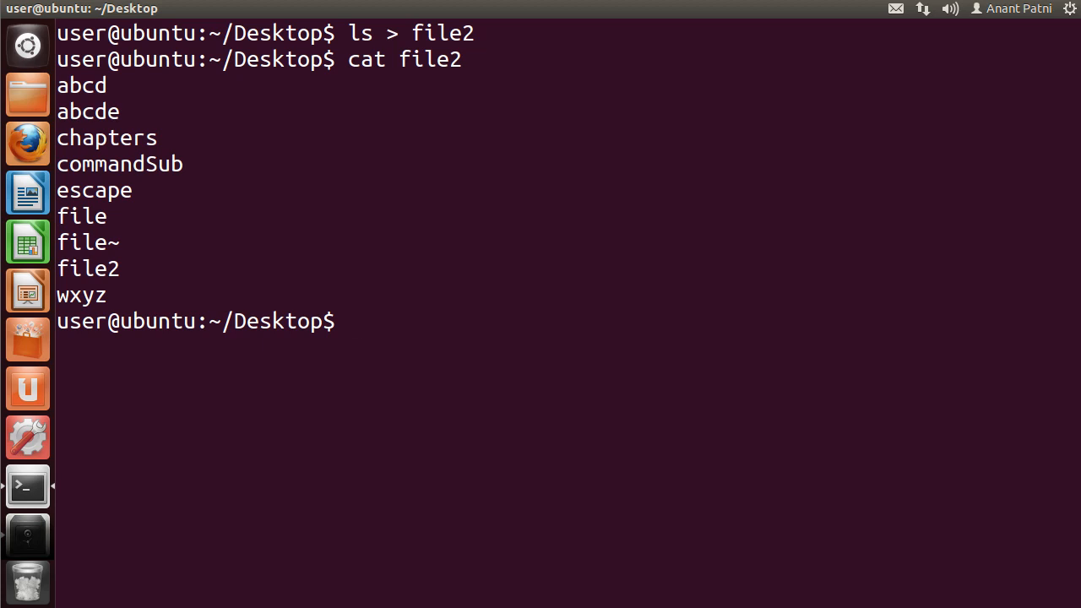
text(ls)
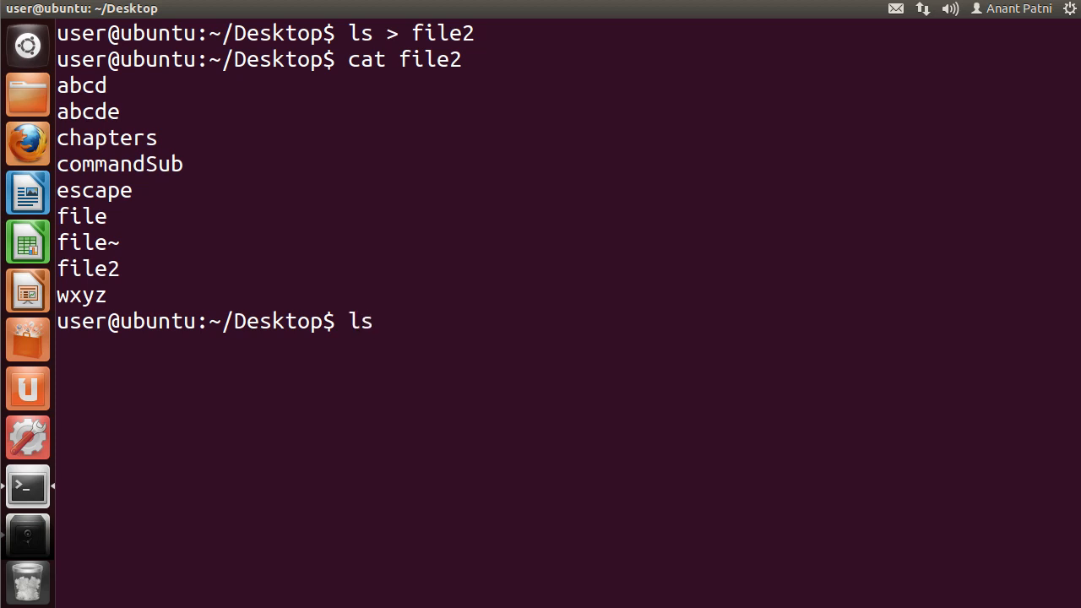
key(Return)
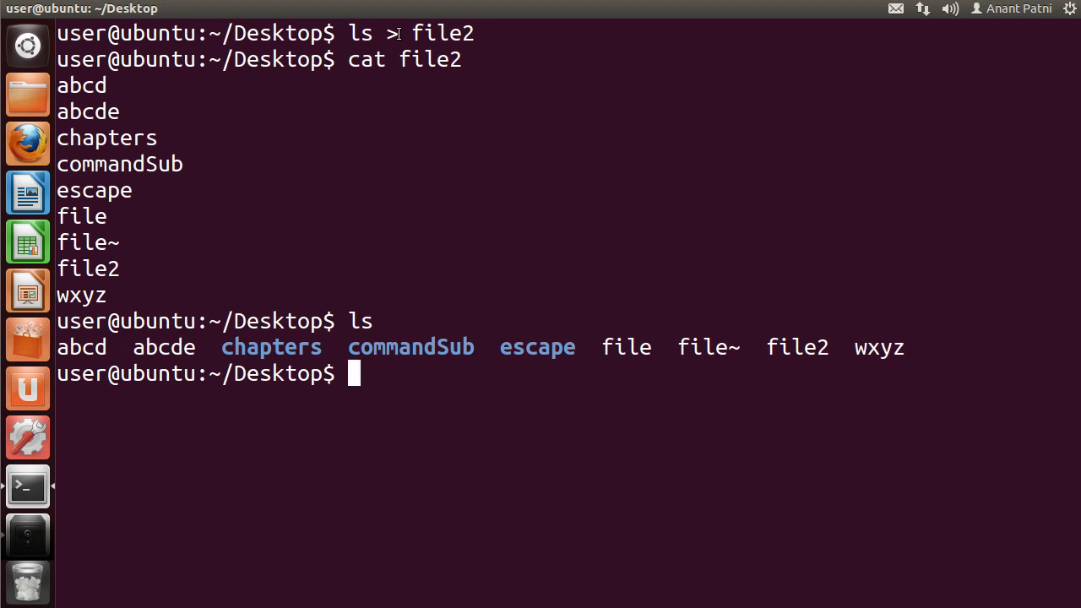
mouse_move(28, 144)
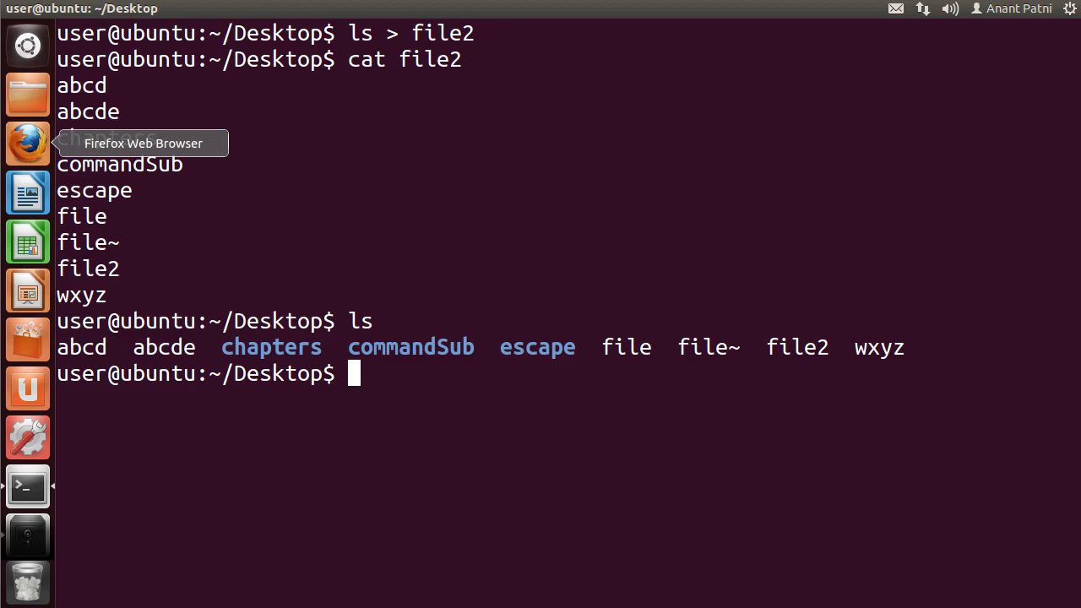
mouse_move(477, 455)
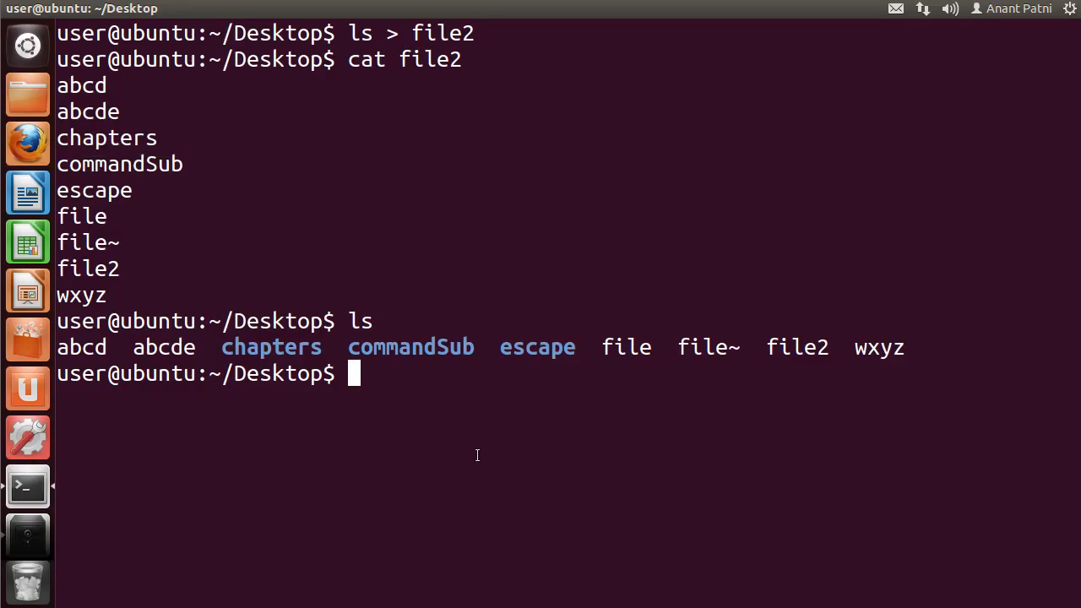
mouse_move(515, 452)
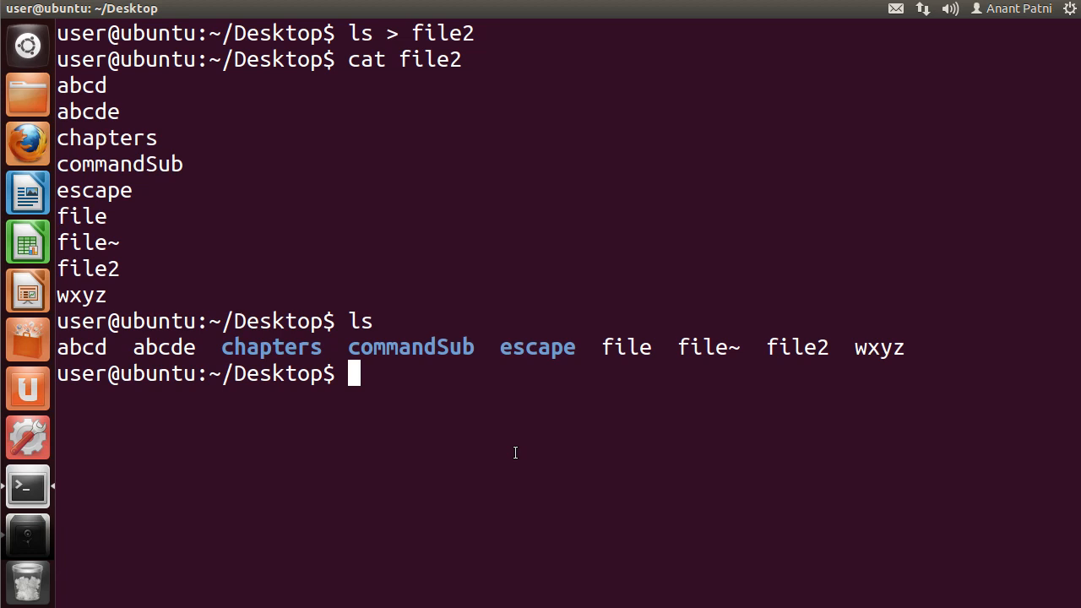
text(cat)
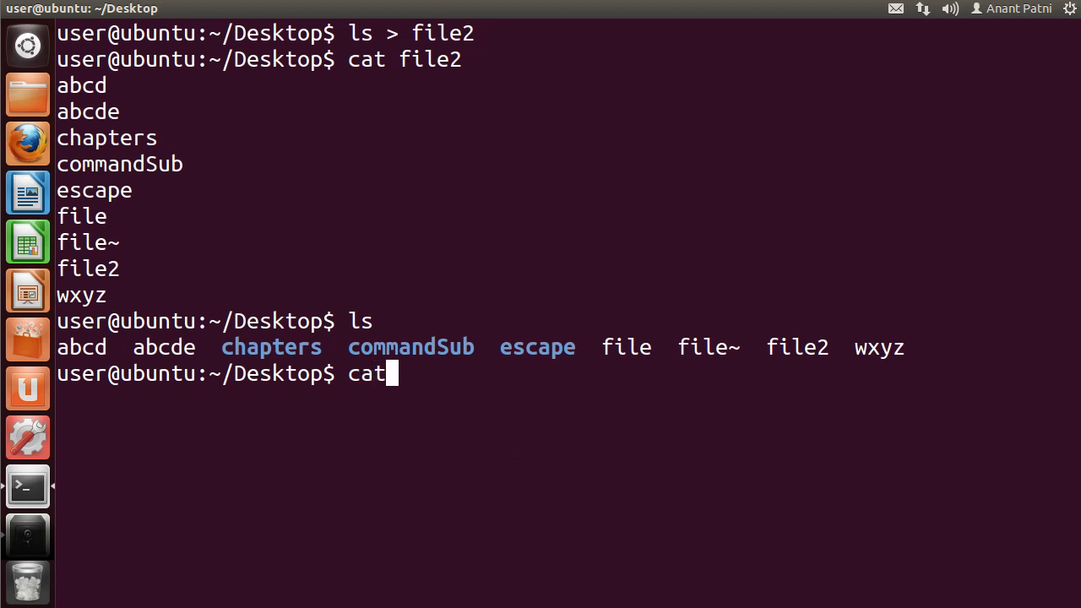
Step: Show file holds foo, then run tr 'o' 'b' file, getting an extra-operand error
text(file)
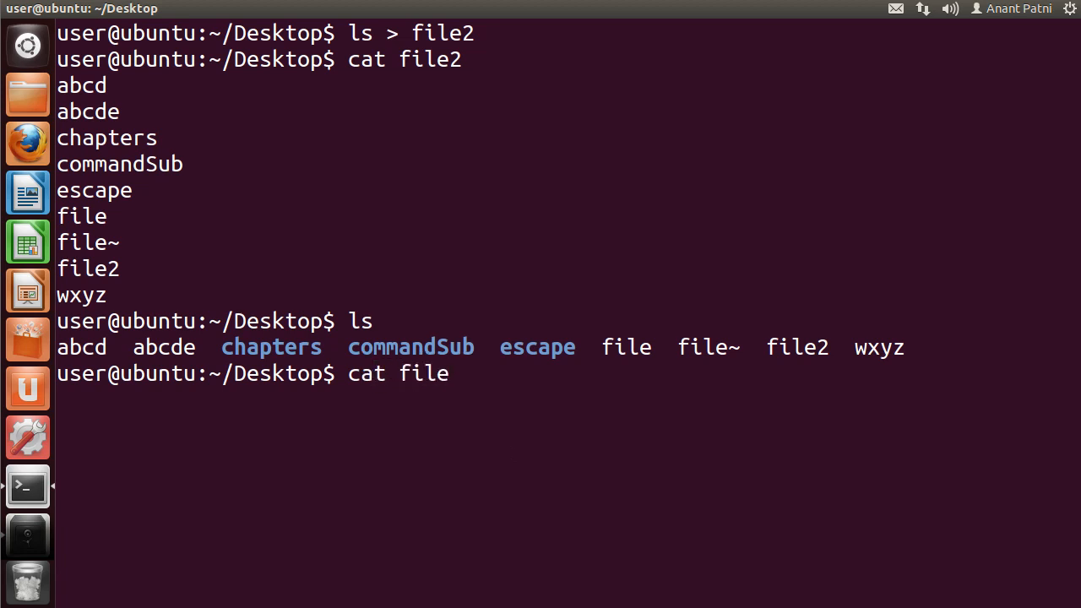
key(Return)
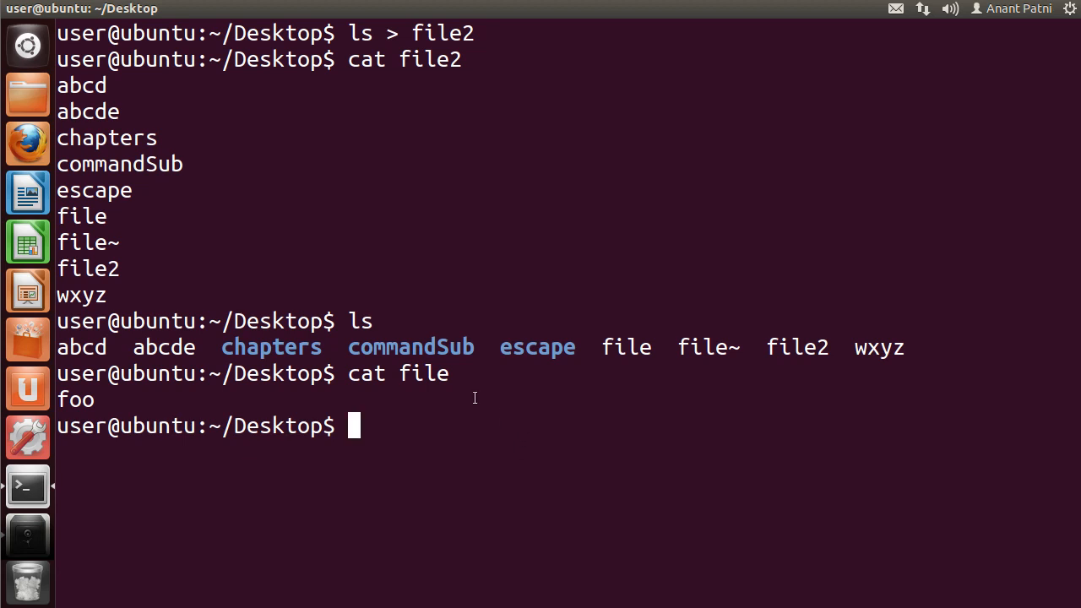
mouse_move(444, 412)
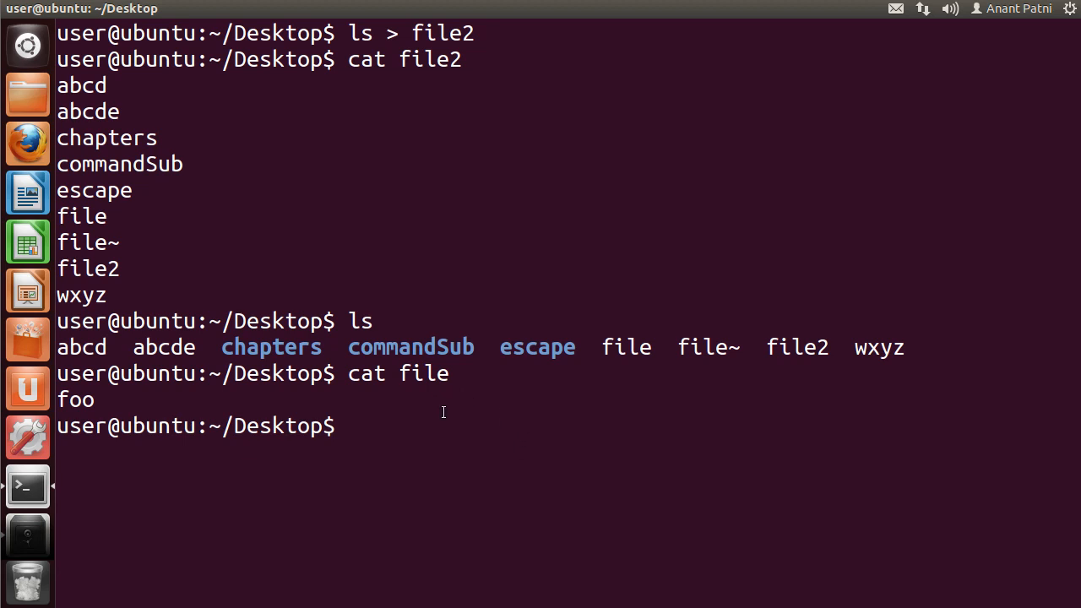
text(tr)
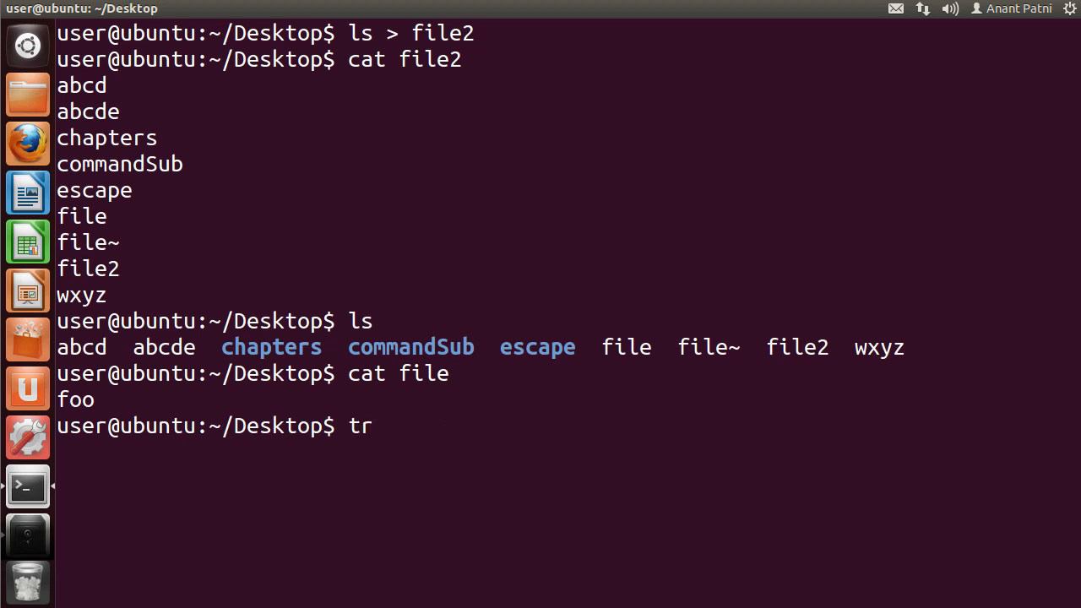
text('o' ')
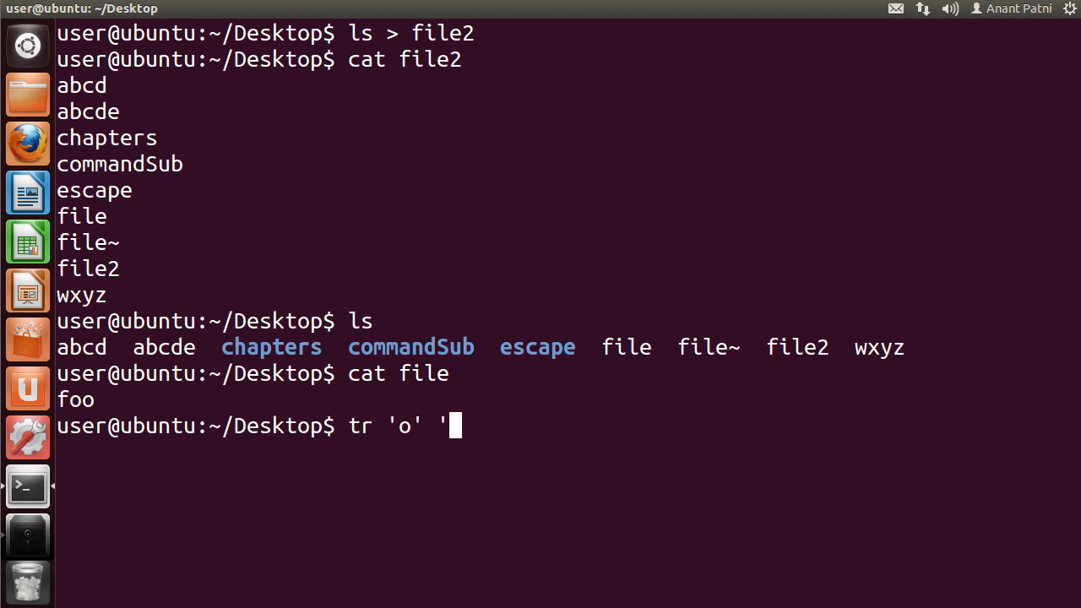
text(b' fi)
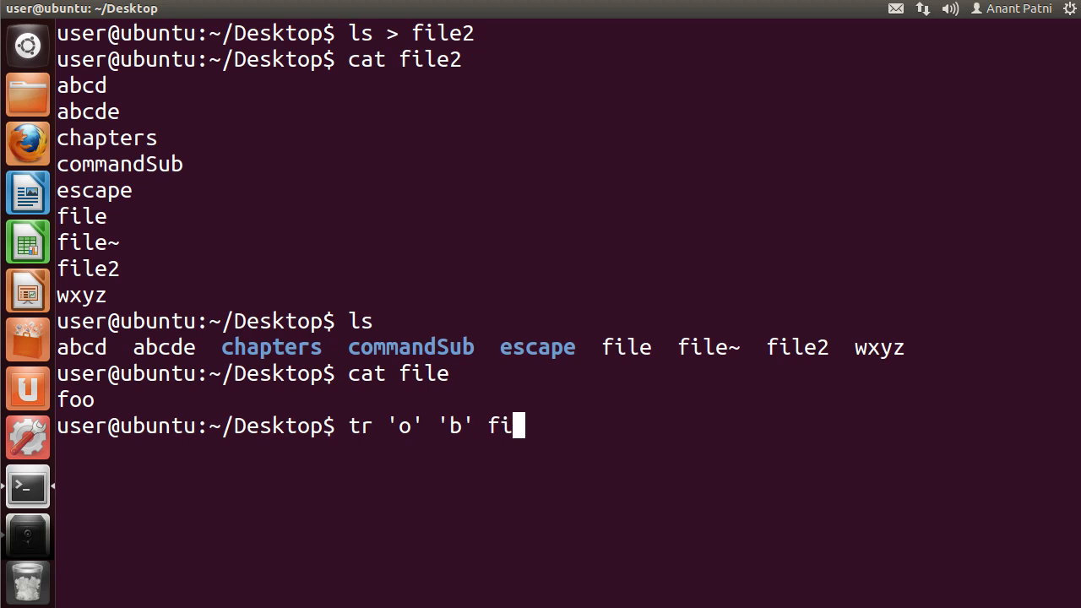
text(le)
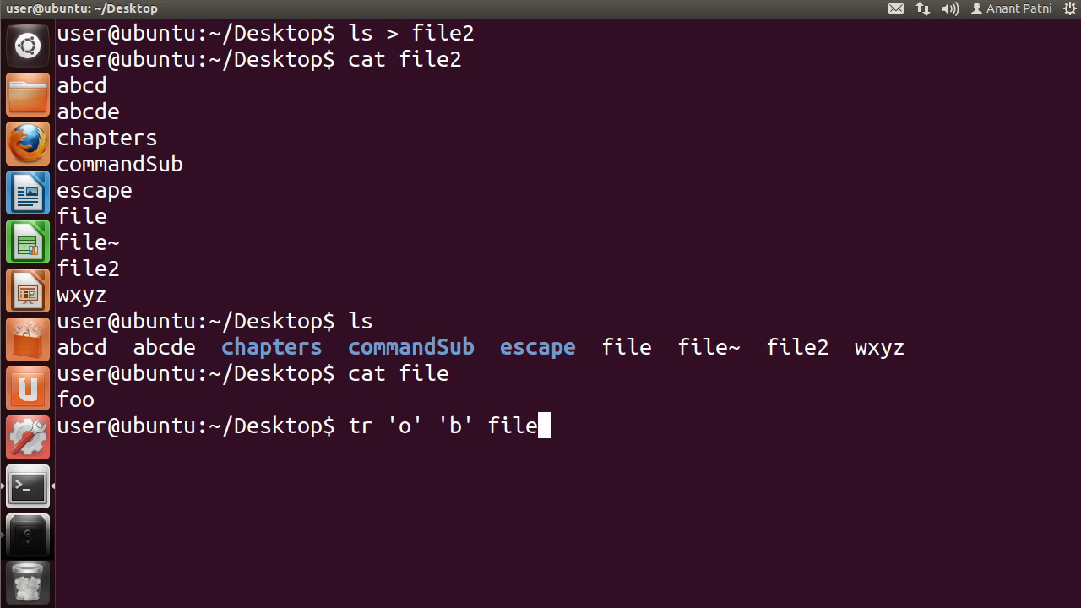
key(Return)
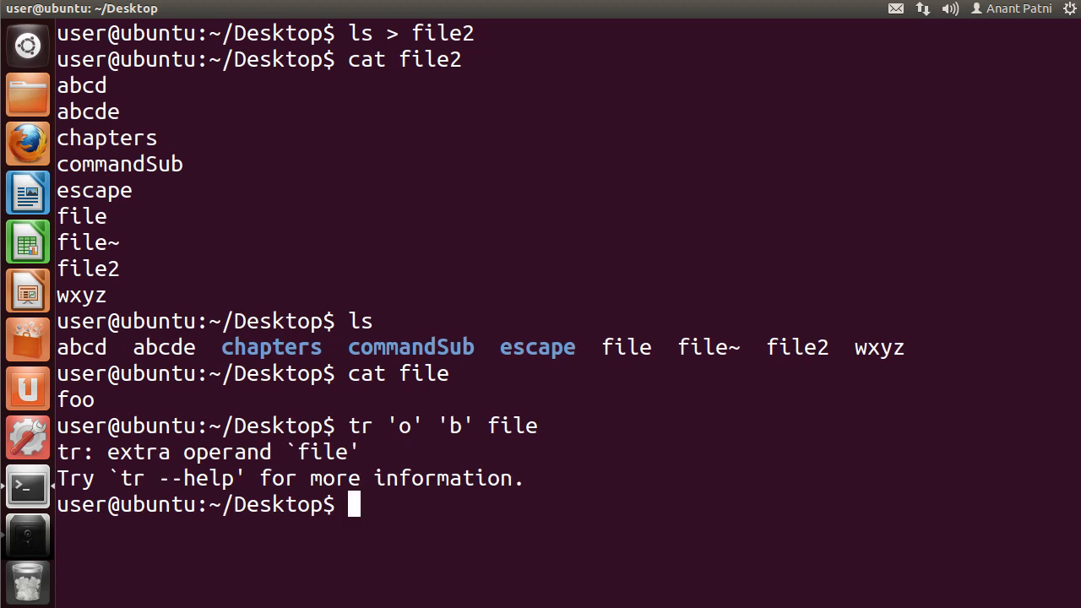
mouse_move(493, 427)
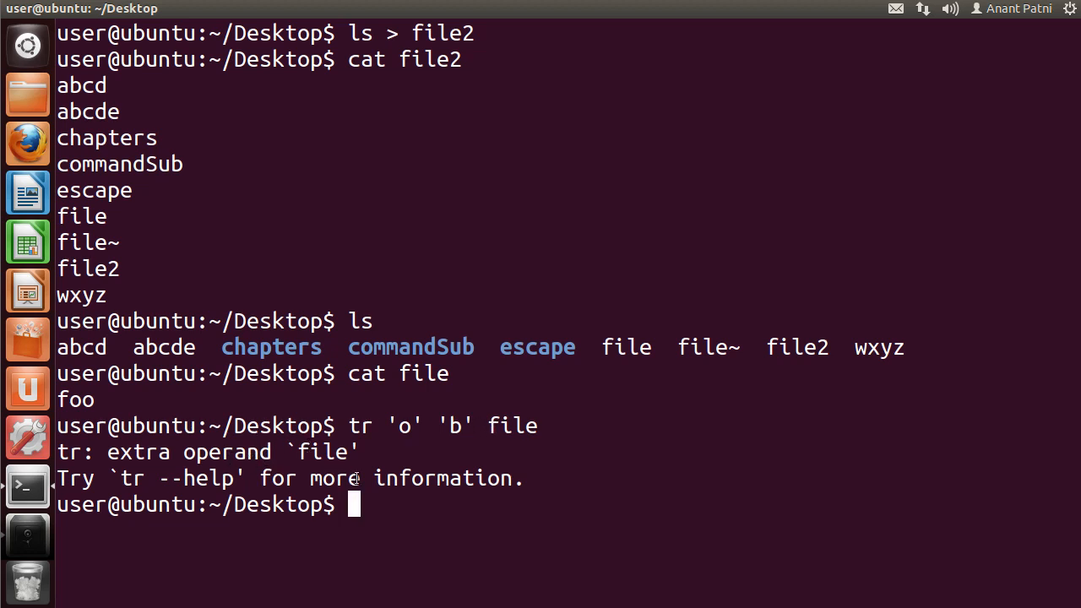
mouse_move(459, 499)
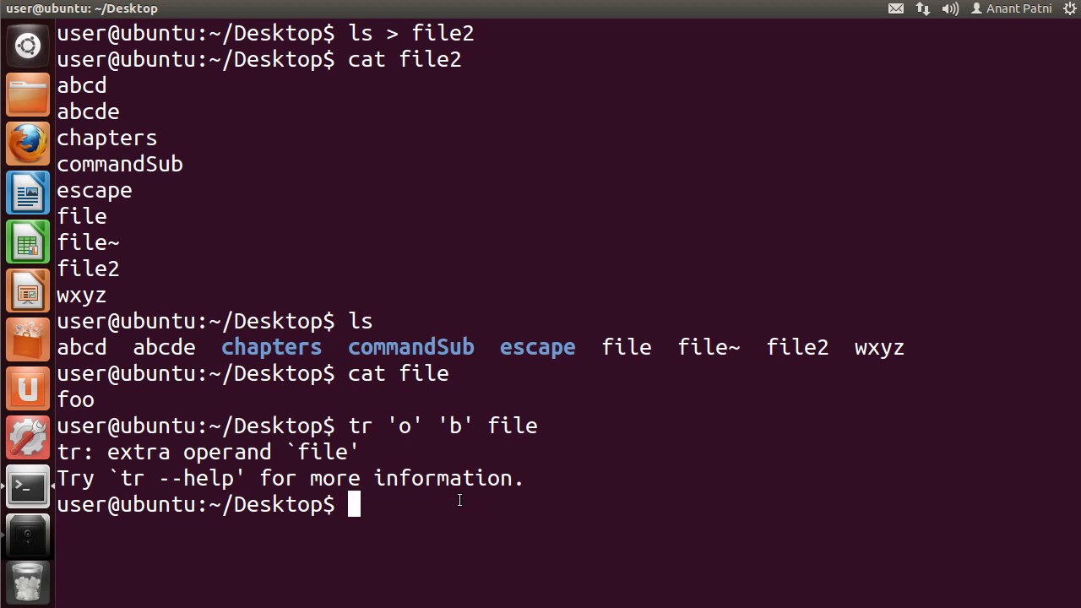
Step: Recall the tr command and run tr 'o' 'b' < file, printing fbb
key(Up)
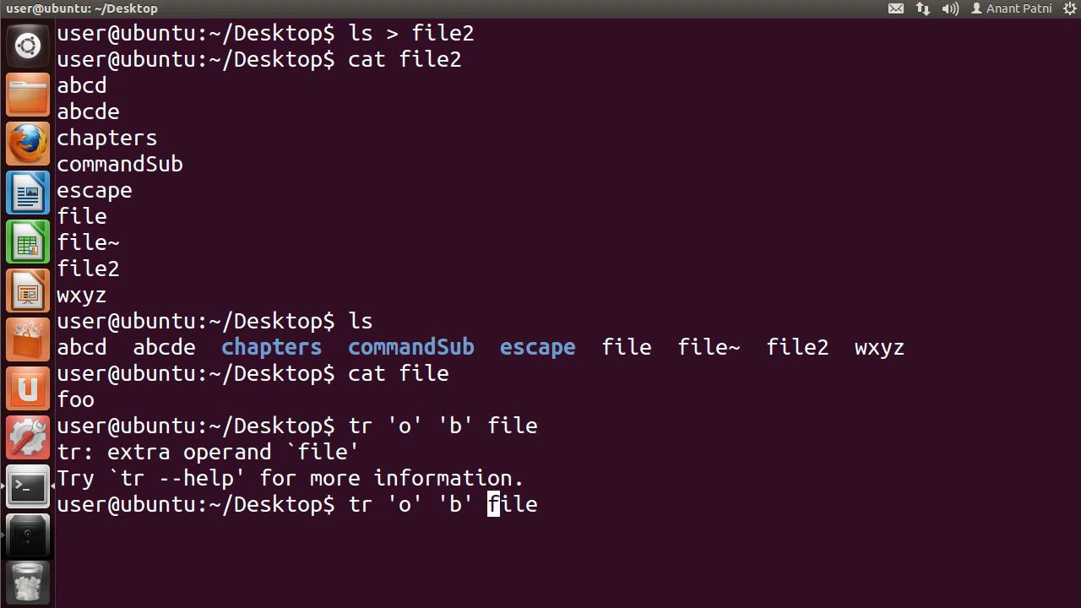
text(<)
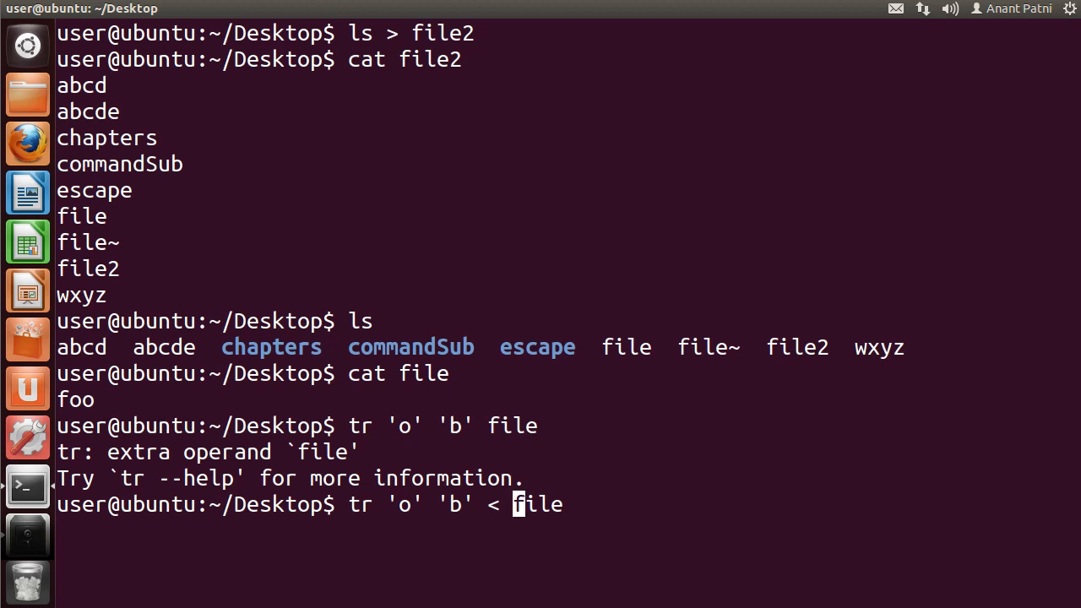
key(Return)
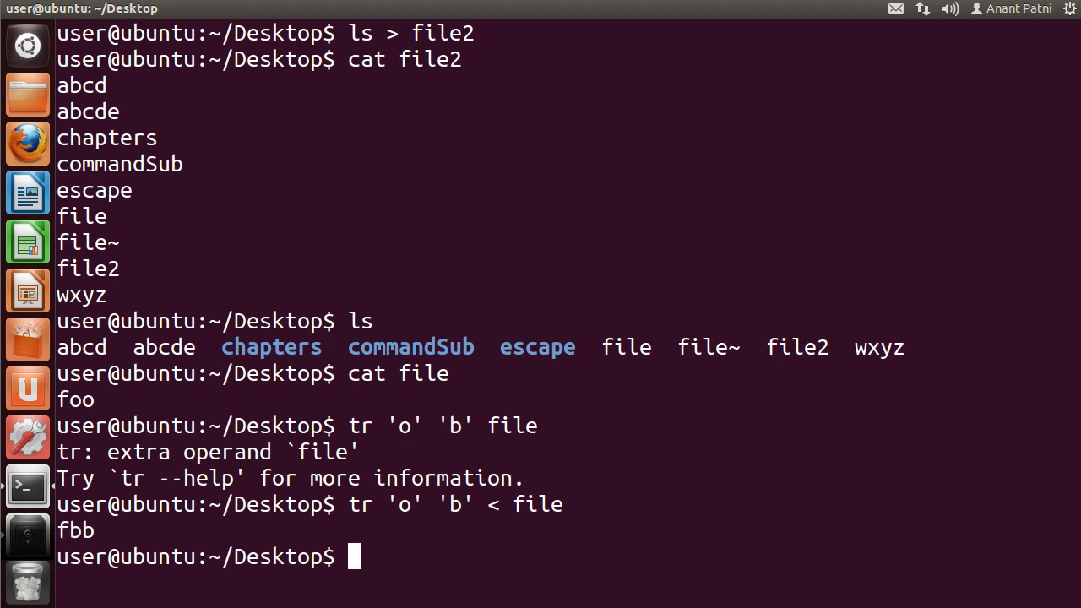
mouse_move(211, 433)
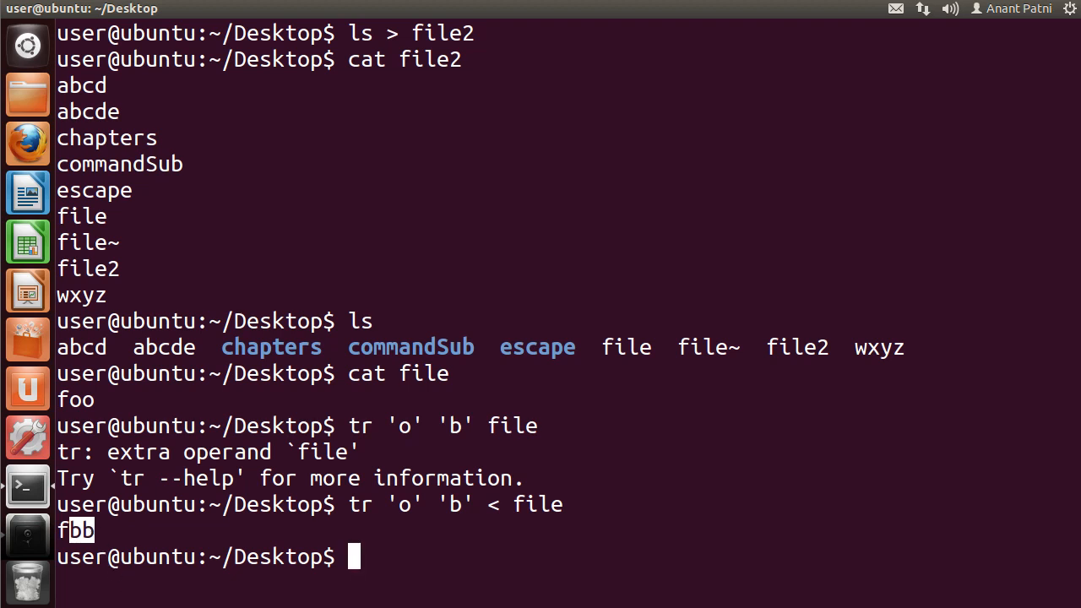
Step: Type cat file to confirm file still reads foo
text(cat file)
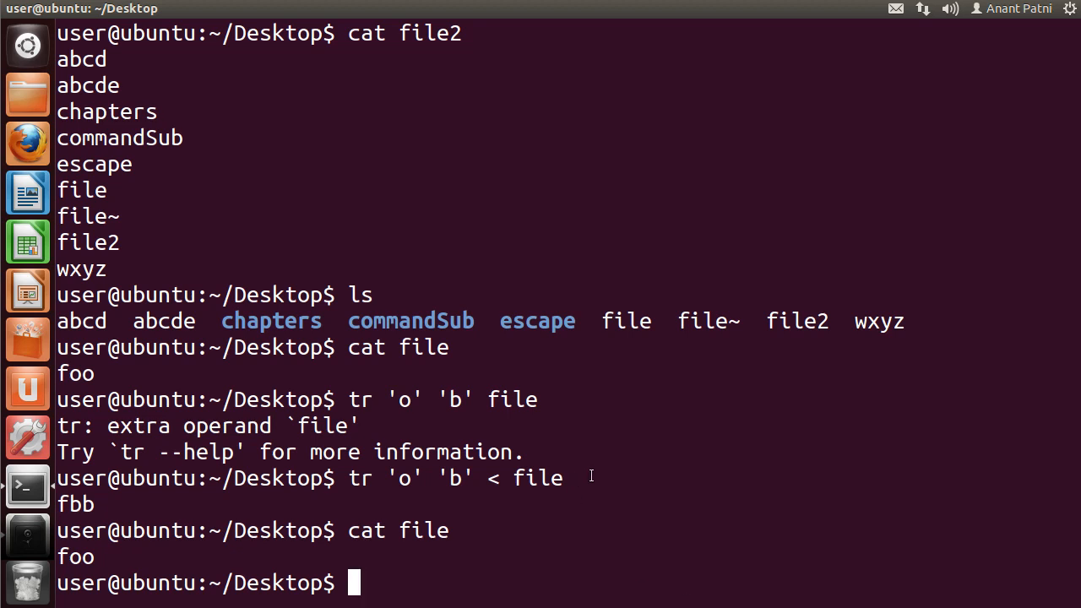
mouse_move(472, 414)
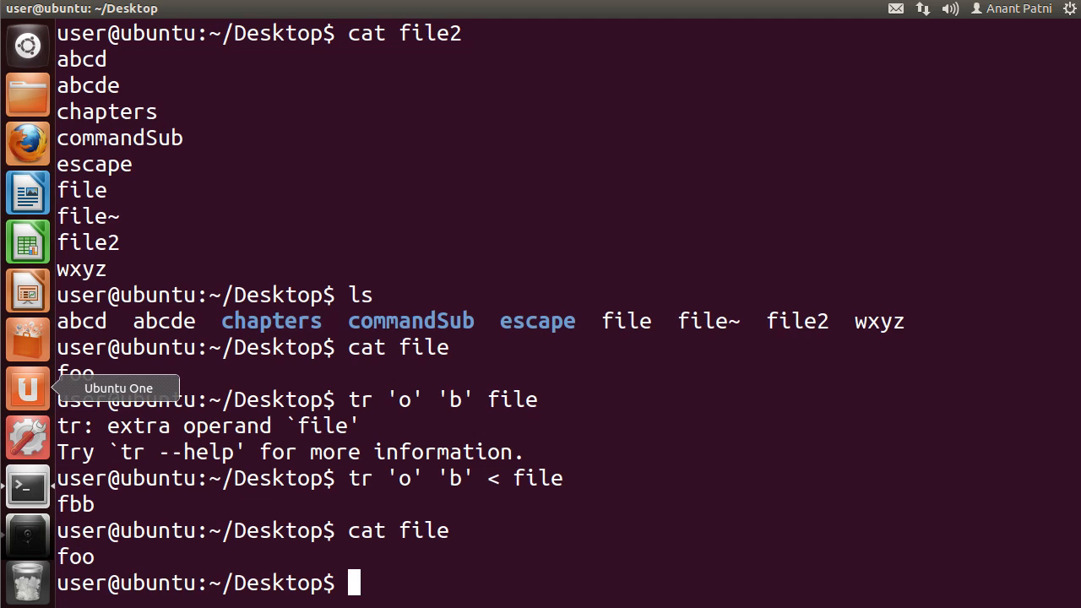
mouse_move(613, 480)
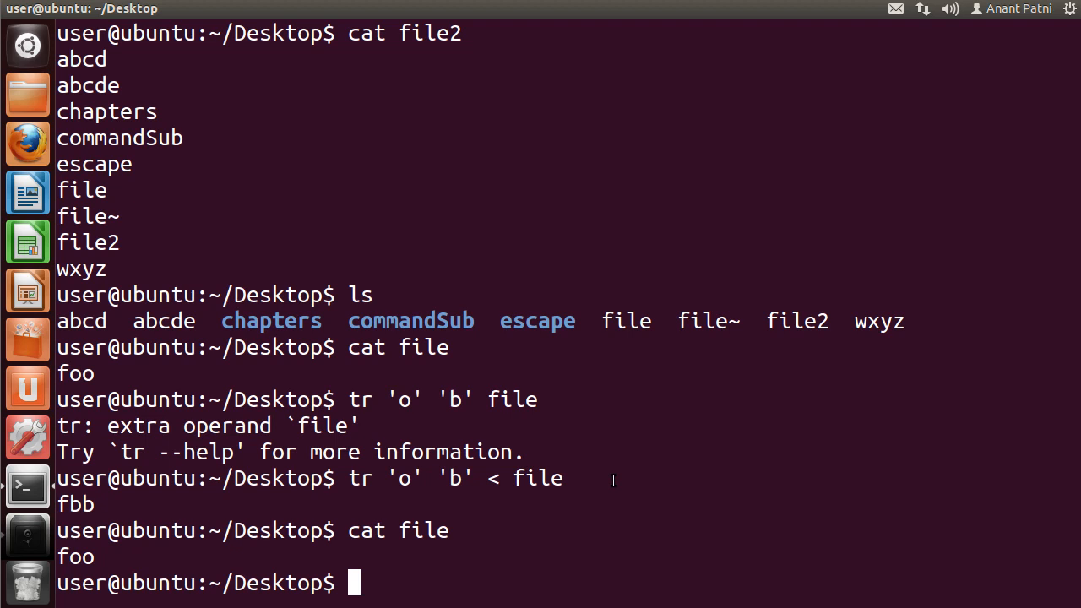
Step: Run the misspelled rcho Hi, producing a command-not-found error suggesting echo
text(r)
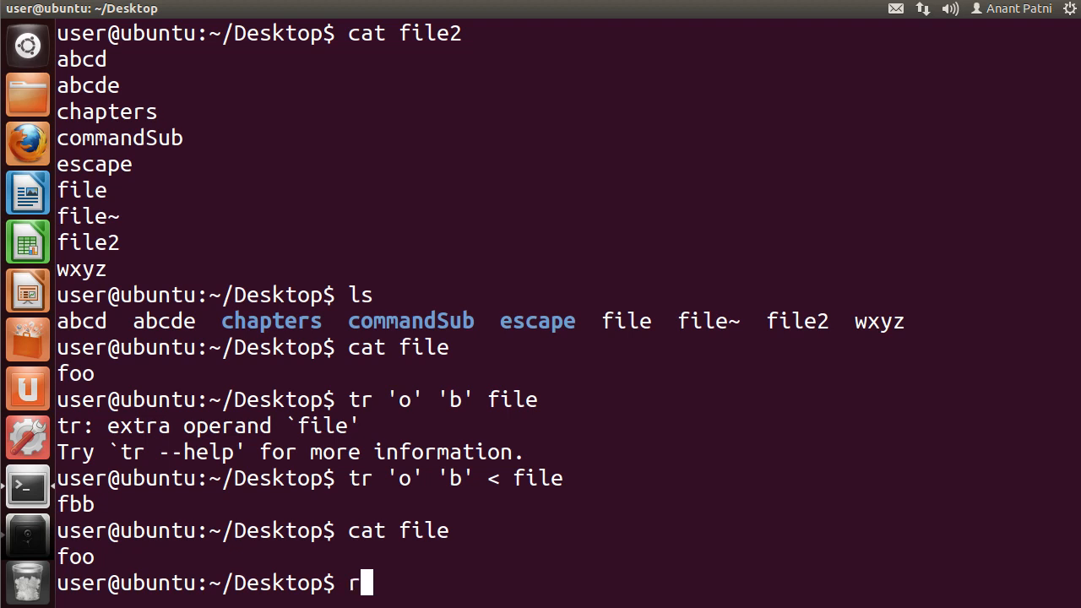
text(cho Hi)
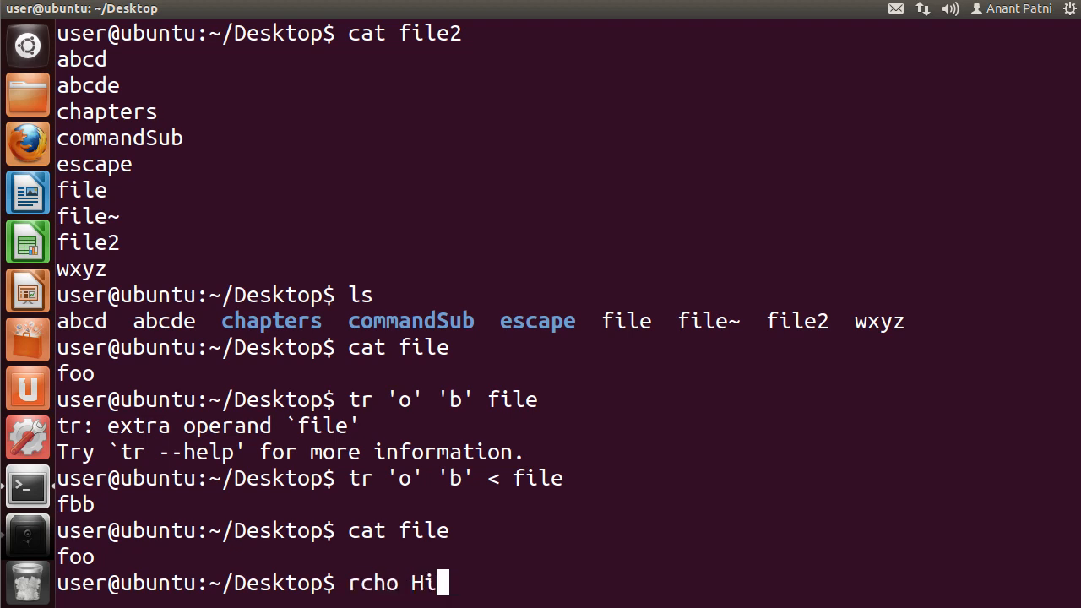
key(Return)
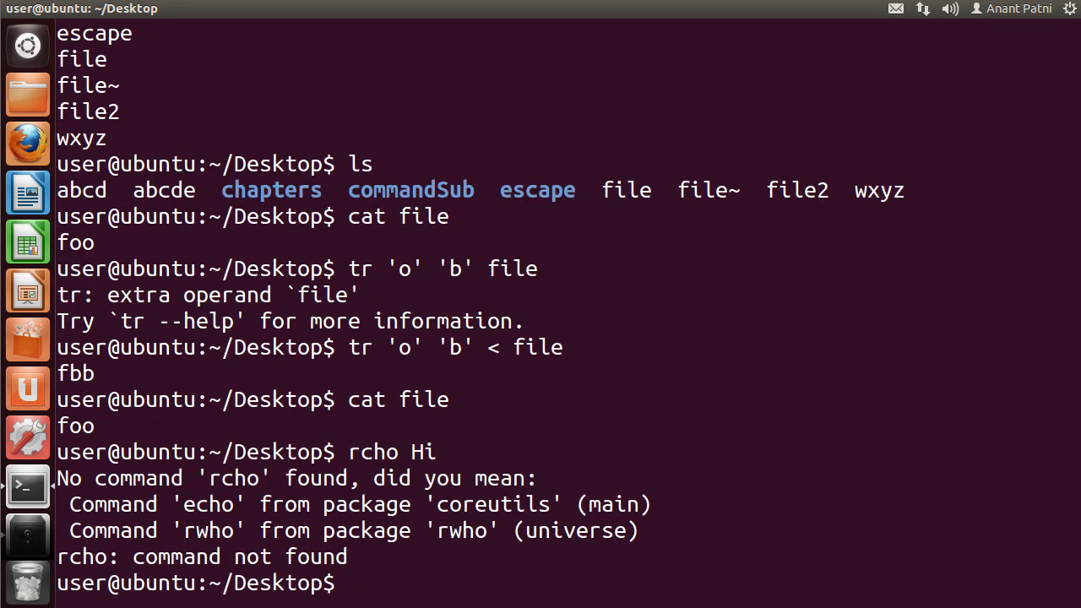
mouse_move(352, 578)
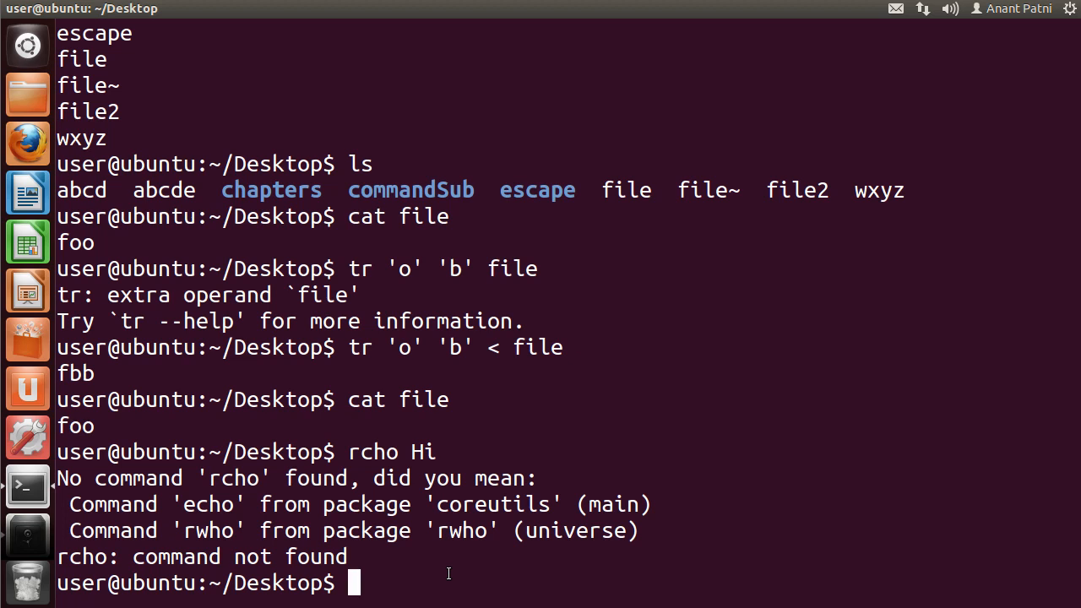
text(r)
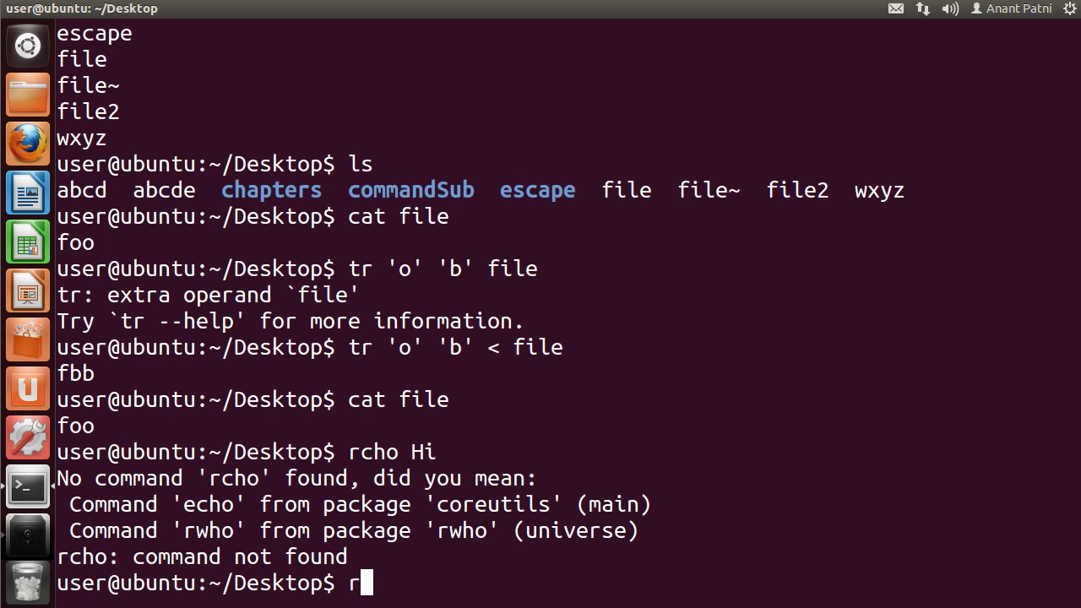
Step: Run rcho Hi 2>errorfile, then cat errorfile to show the captured error
text(cho)
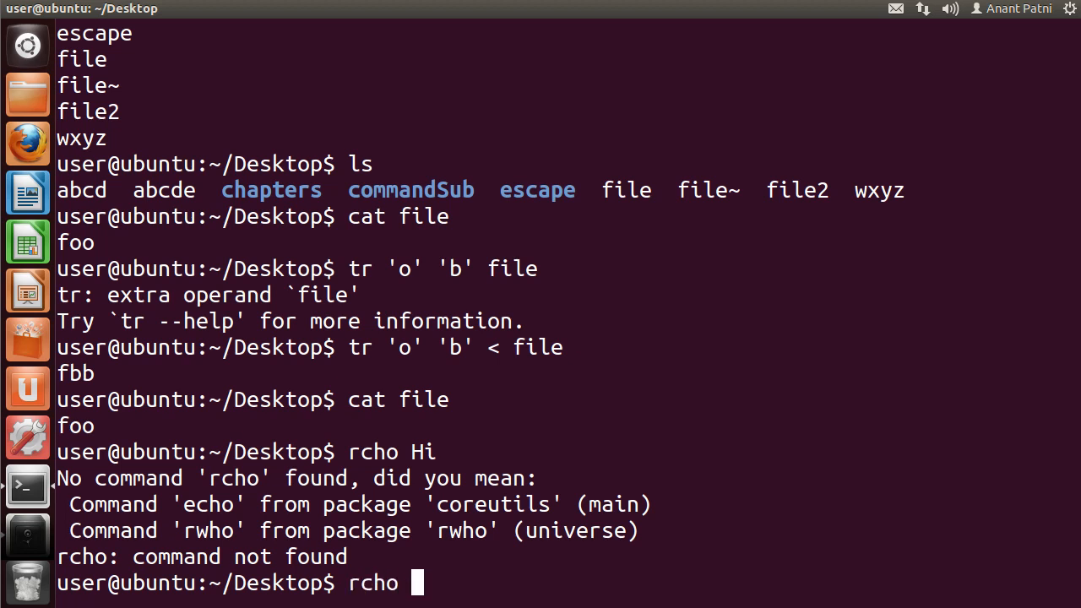
text(Hi)
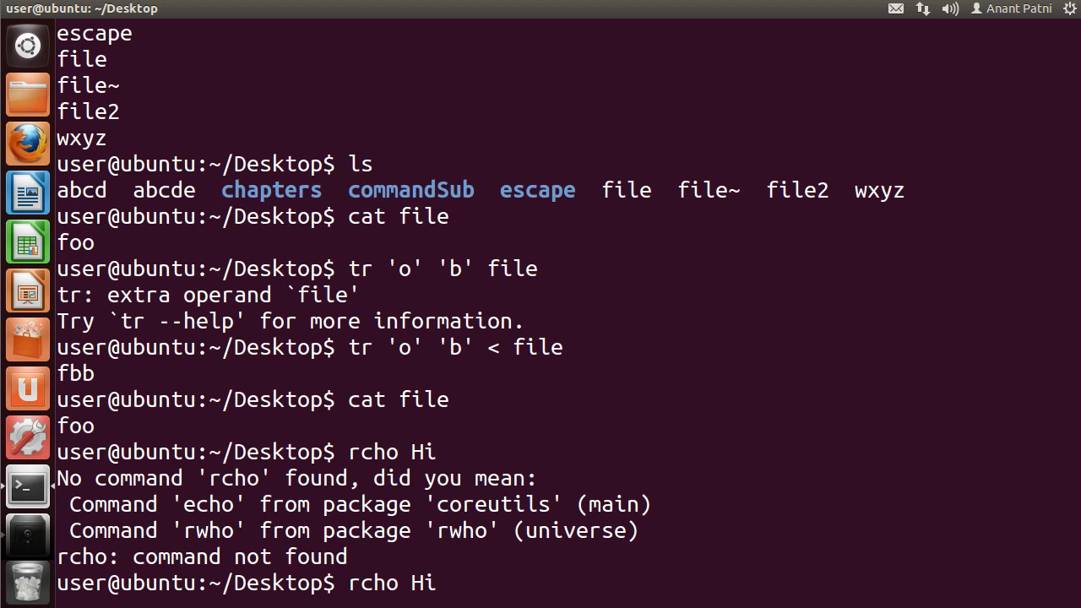
text(2)
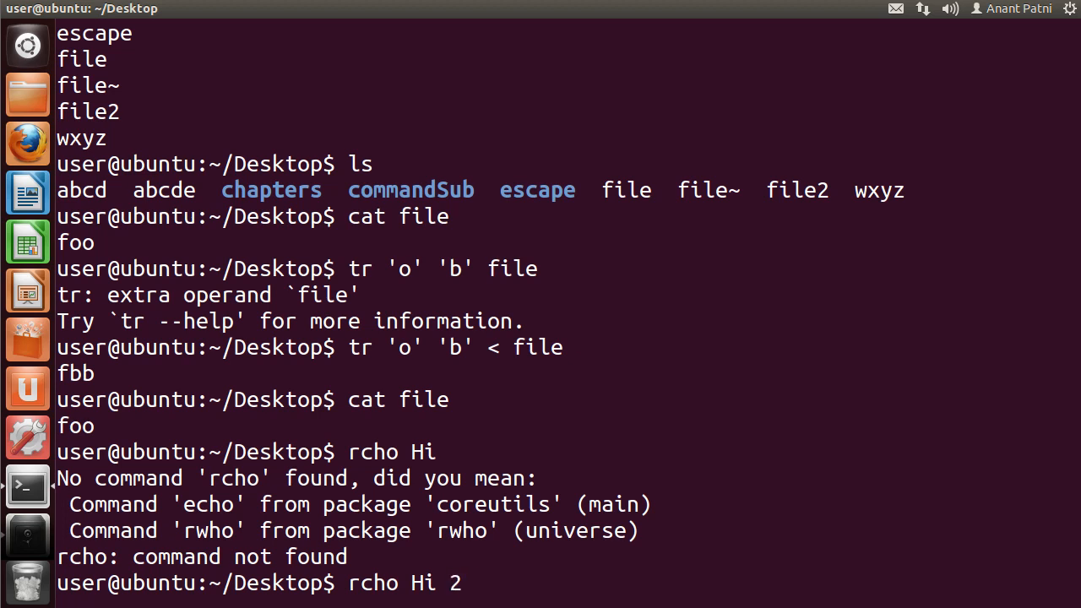
text(>)
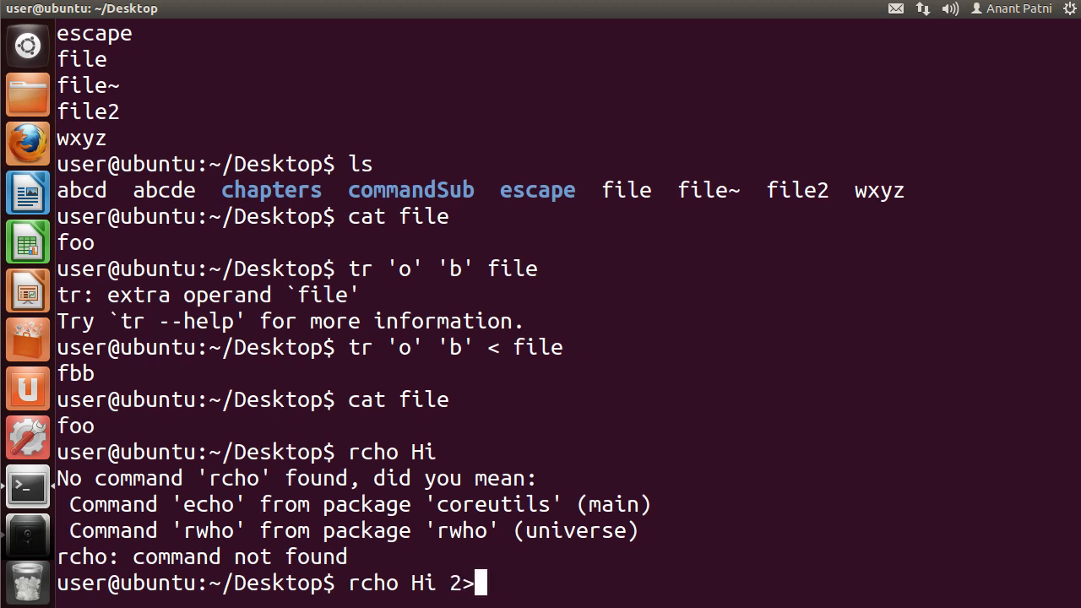
text(errorfile)
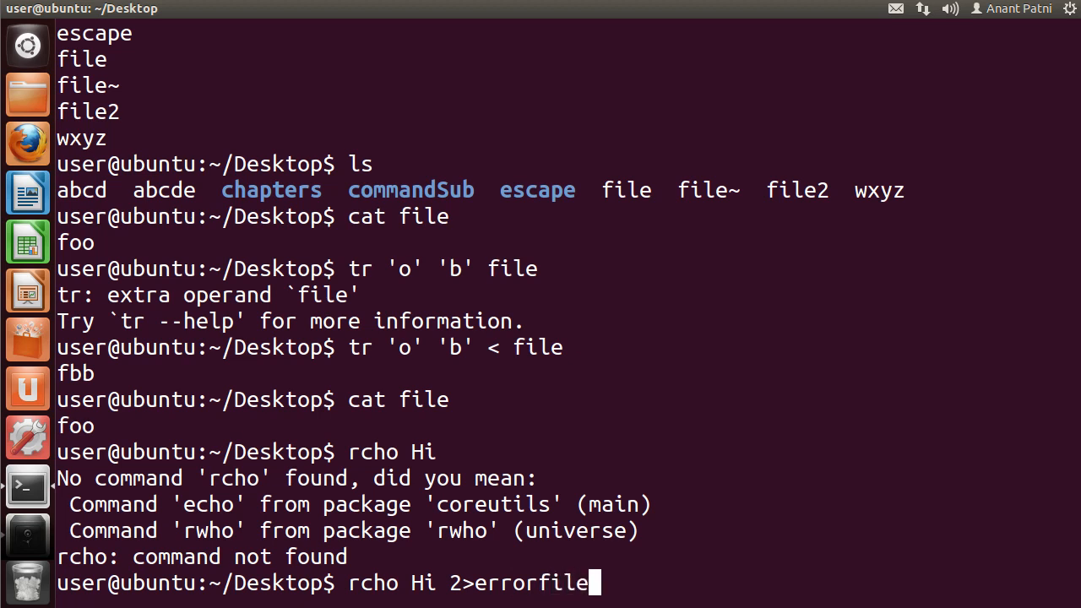
mouse_move(591, 583)
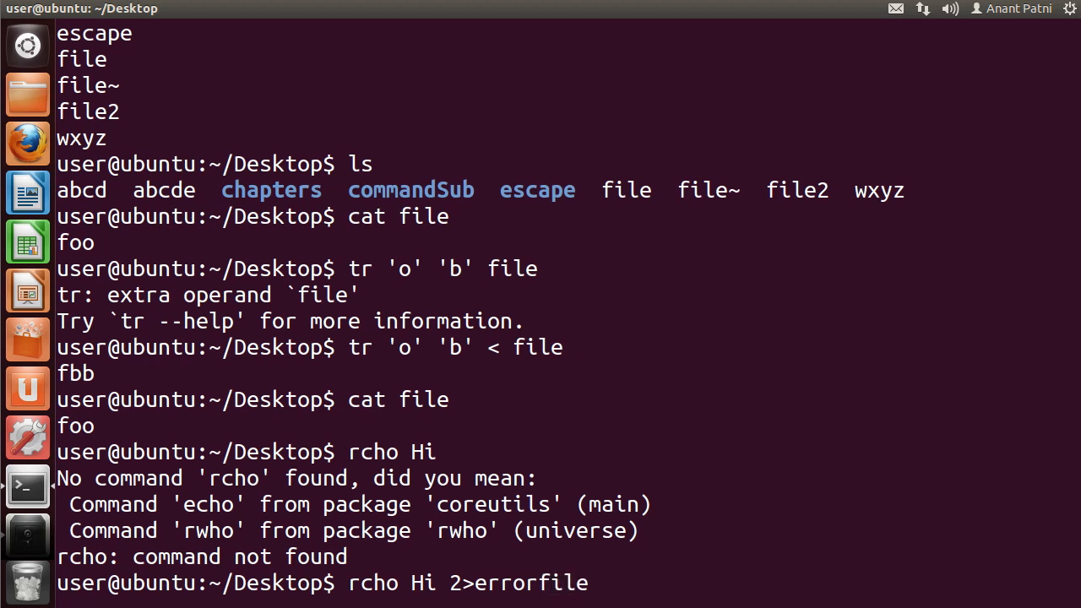
key(Return)
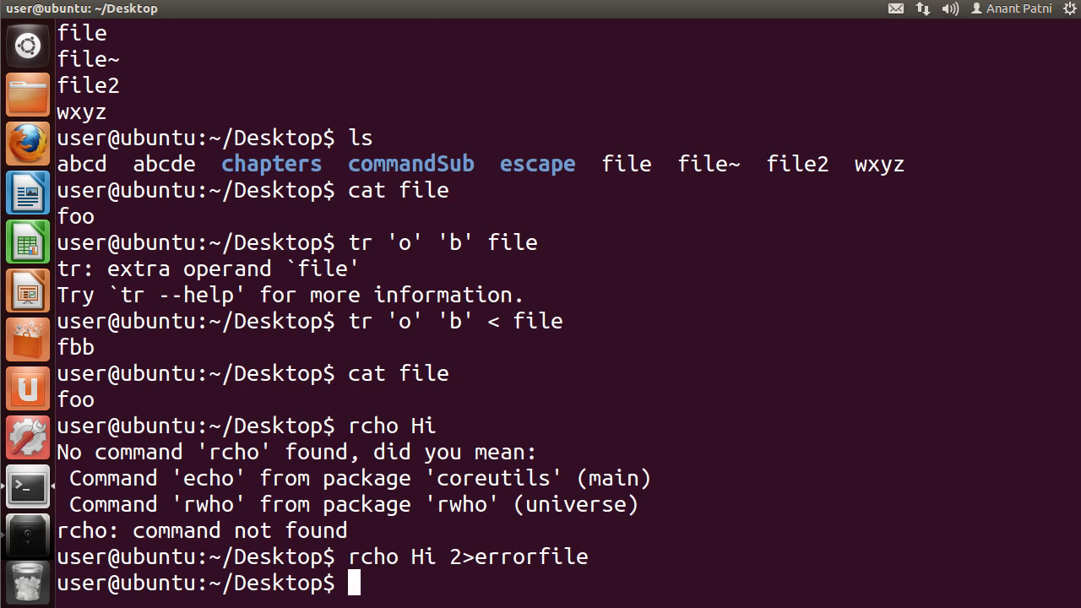
text(cat errorfile)
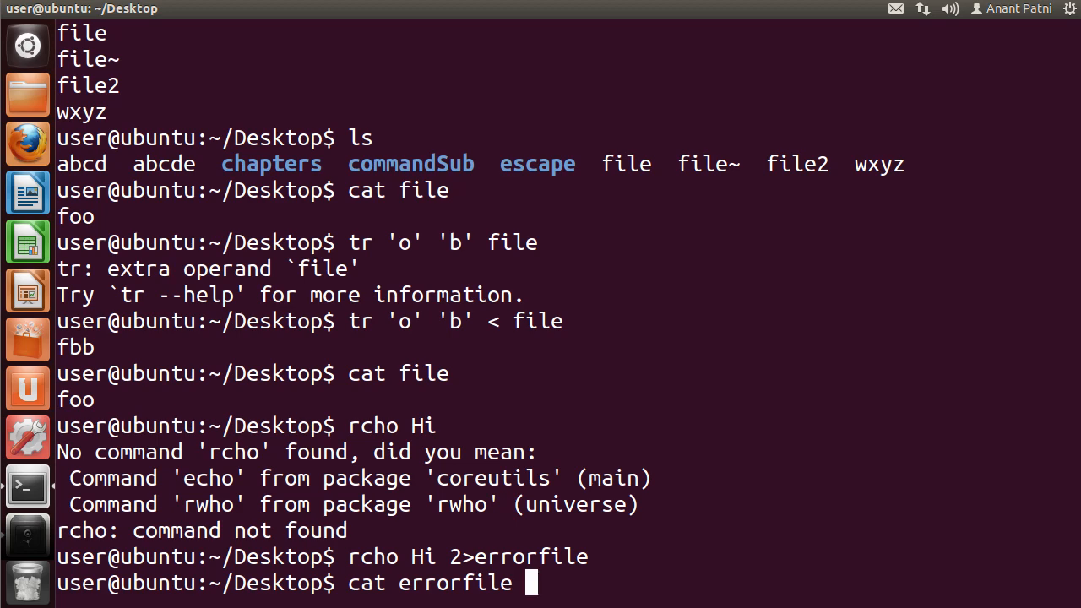
key(Return)
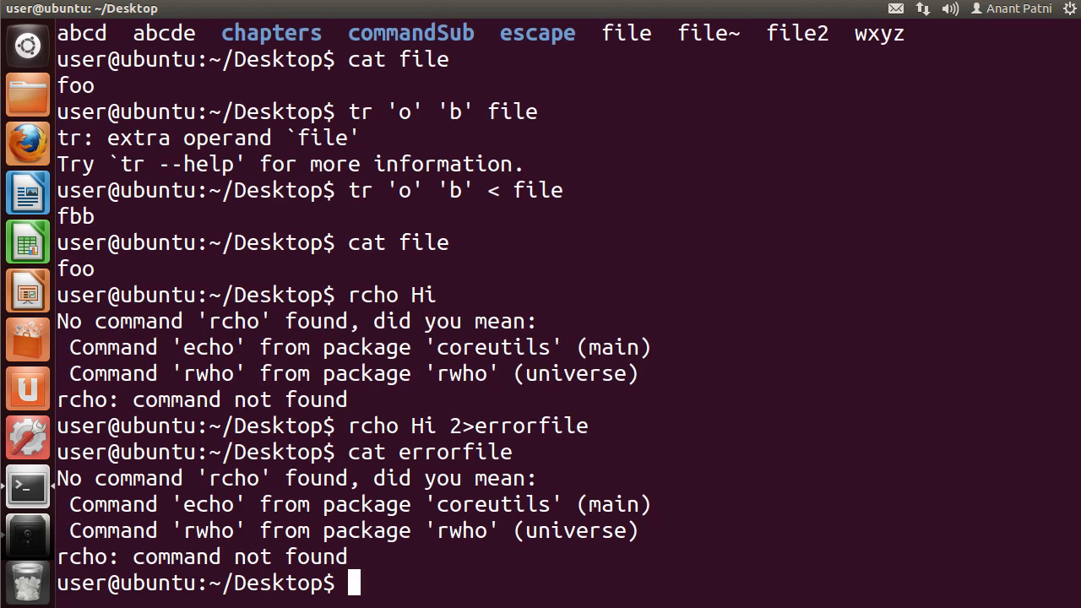